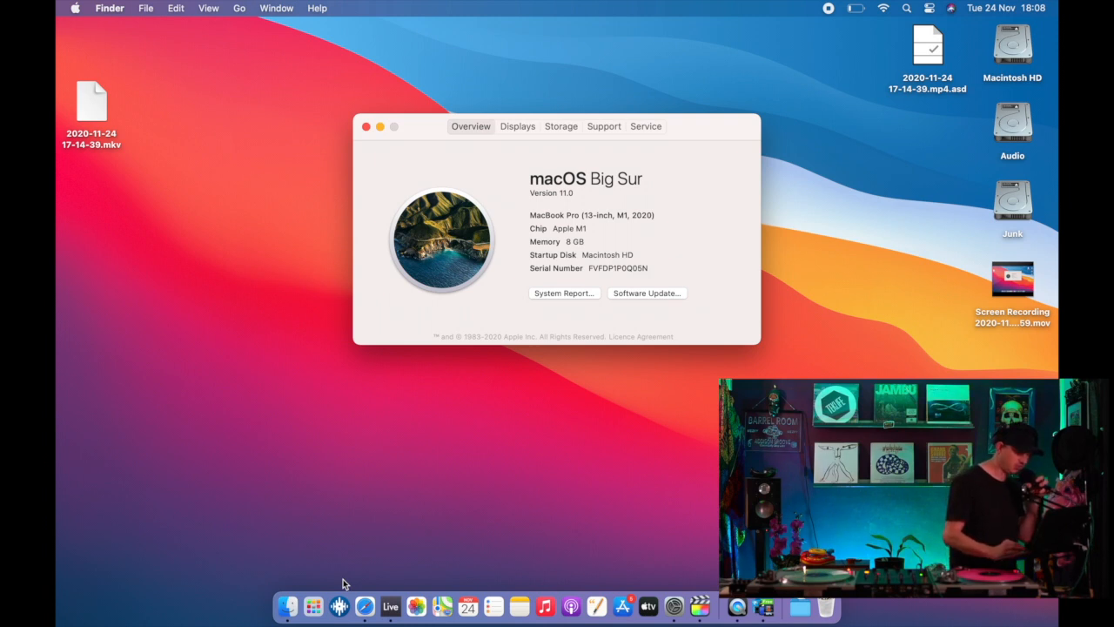
{"action": "mouse_move", "coordinate": [340, 606]}
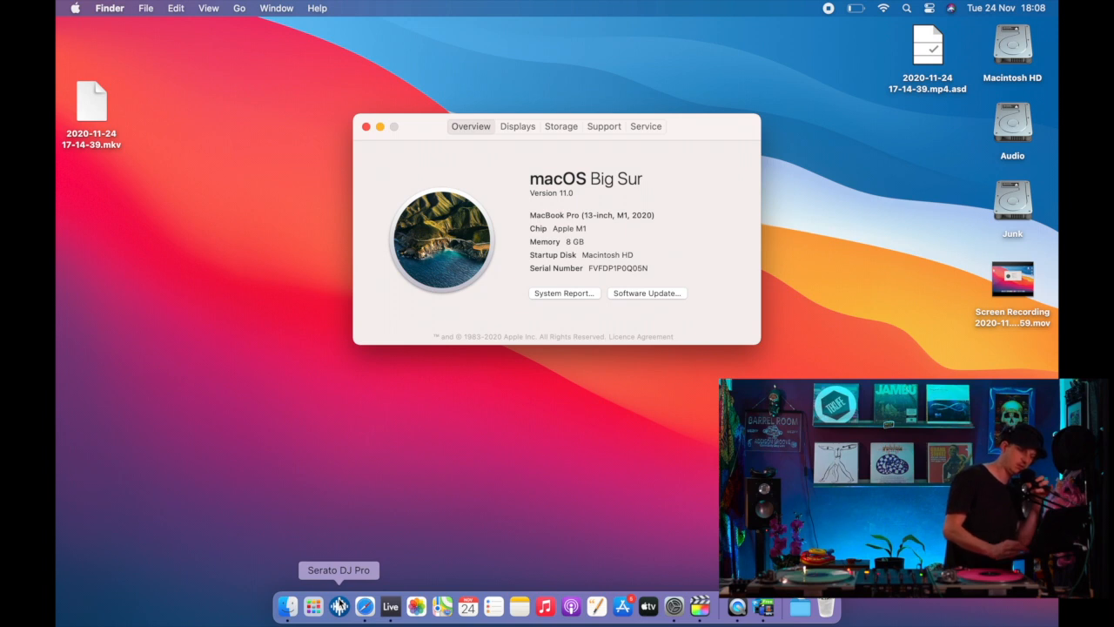
Launch Serato DJ Pro from the Dock and wait for its library to load.
{"action": "left_click", "coordinate": [338, 605]}
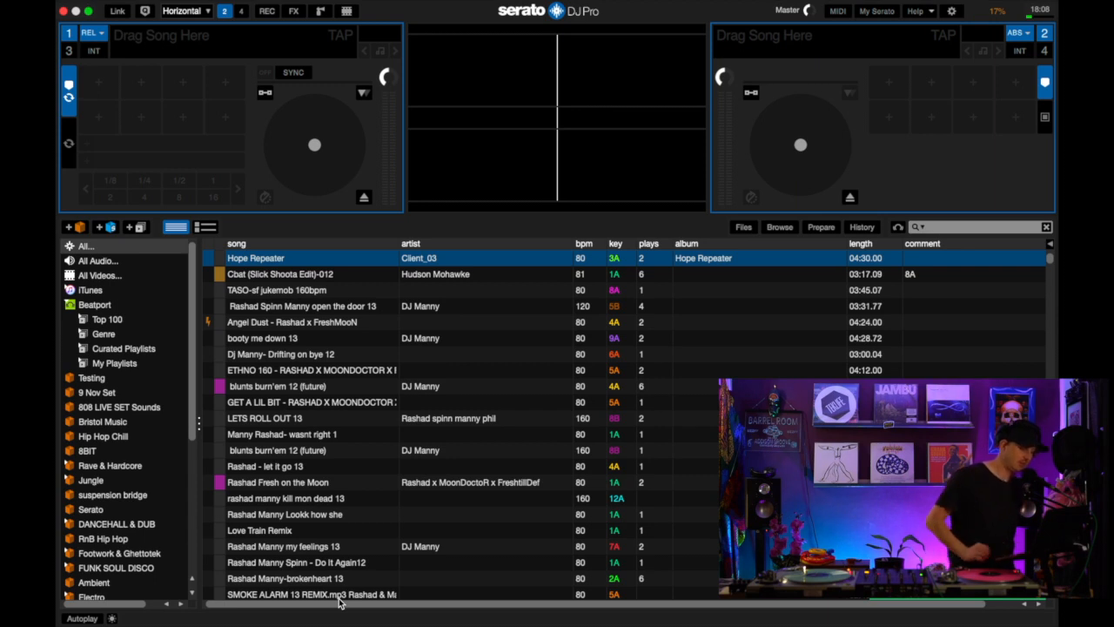
Scroll the crate sidebar, select the Electro crate and browse its track list.
{"action": "scroll", "scroll_direction": "down", "scroll_amount": 3}
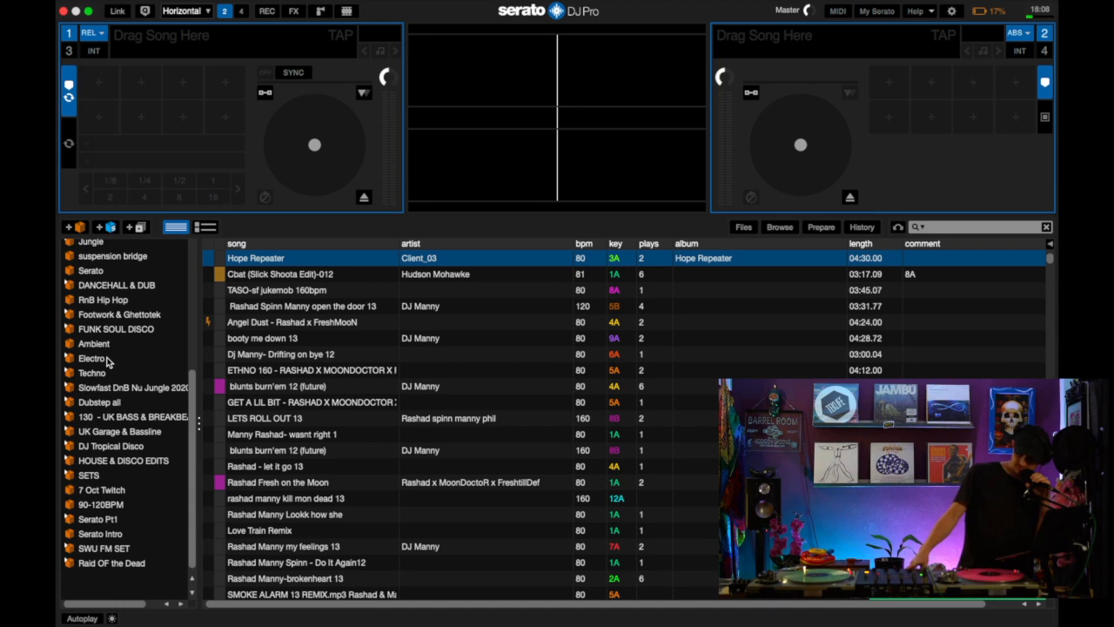
{"action": "left_click", "coordinate": [90, 357]}
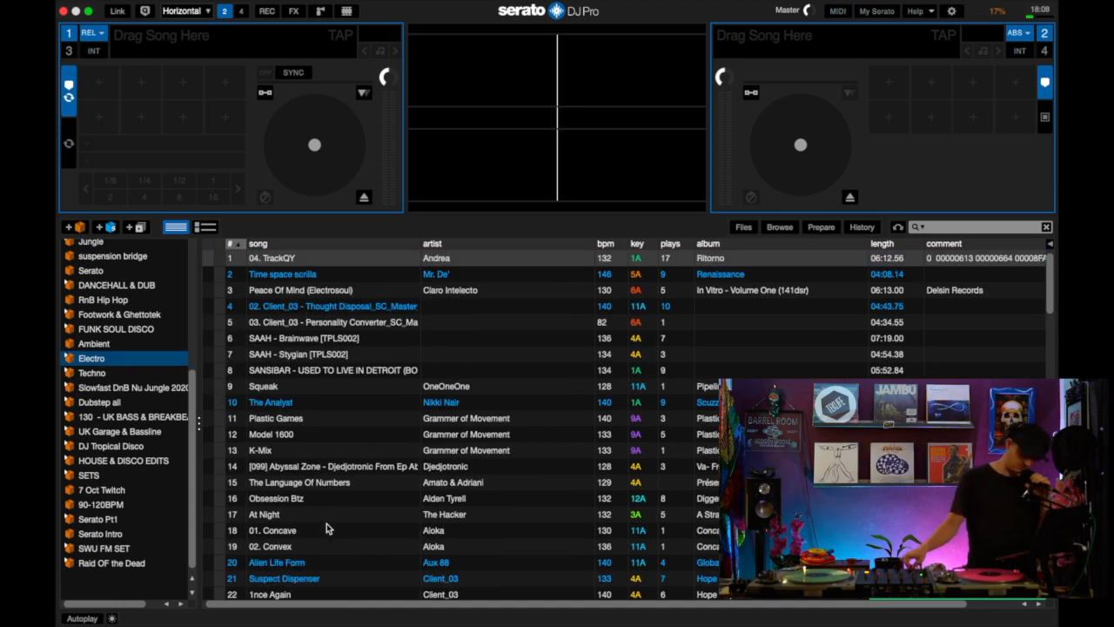
{"action": "scroll", "scroll_direction": "down", "scroll_amount": 3}
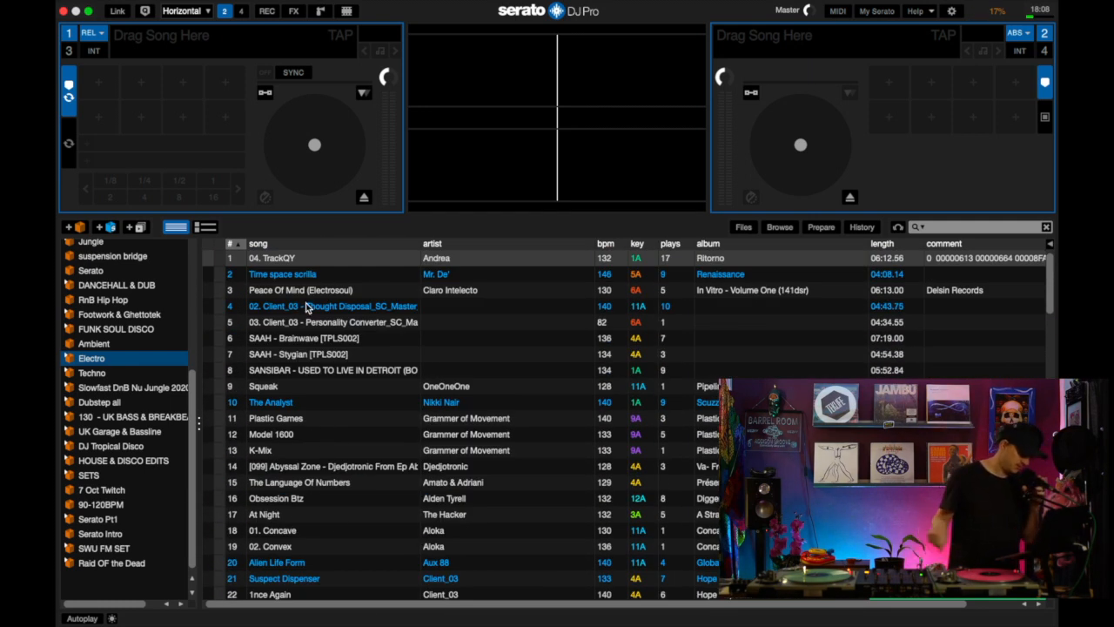
Load 'Time space scrilla' by Mr. De' onto Deck 1, then select and double-click 'The Analyst'.
{"action": "double_click", "coordinate": [283, 273]}
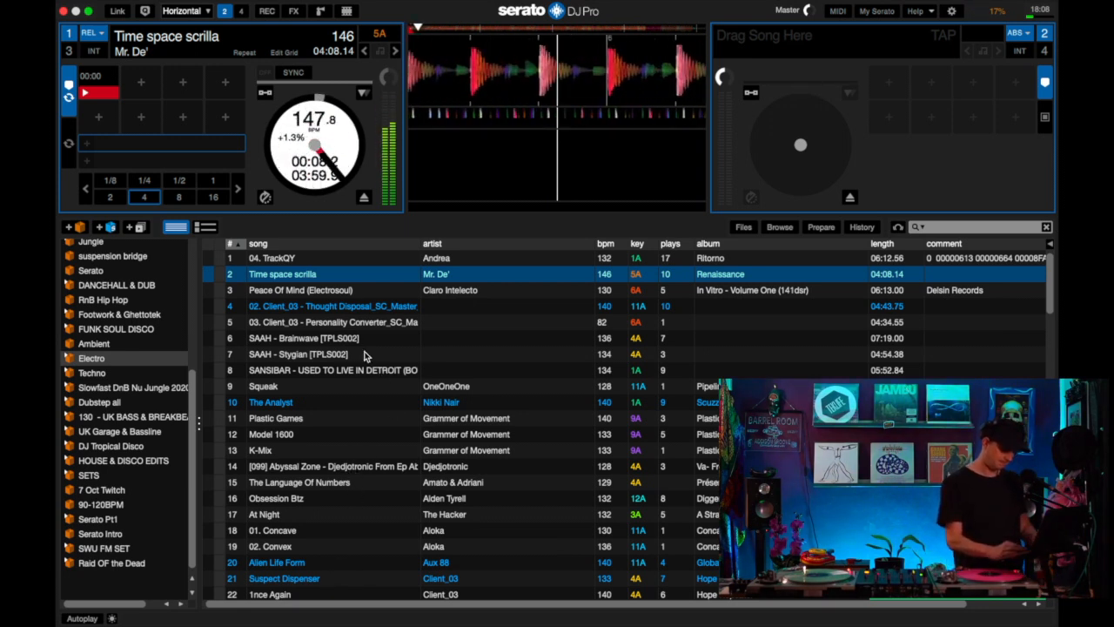
{"action": "left_click", "coordinate": [270, 401]}
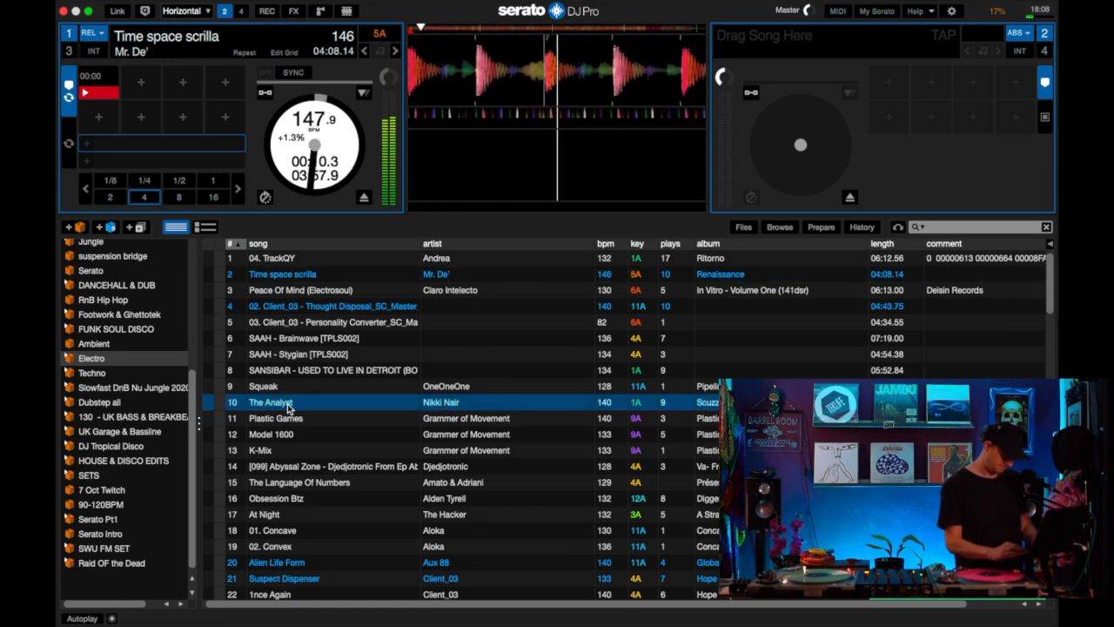
{"action": "double_click", "coordinate": [271, 402]}
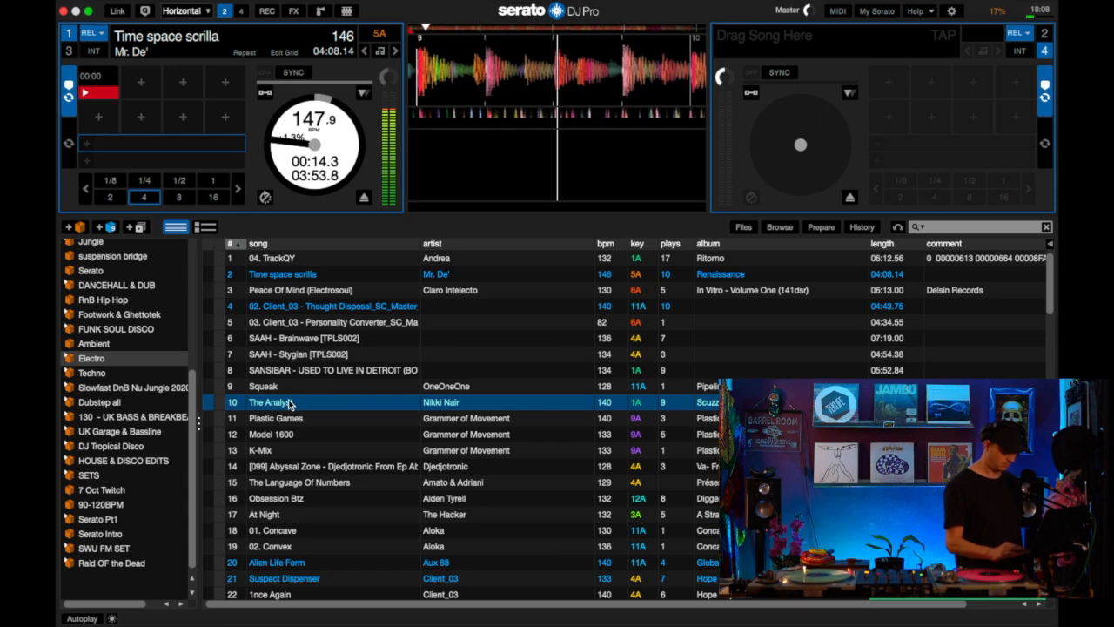
{"action": "double_click", "coordinate": [271, 401]}
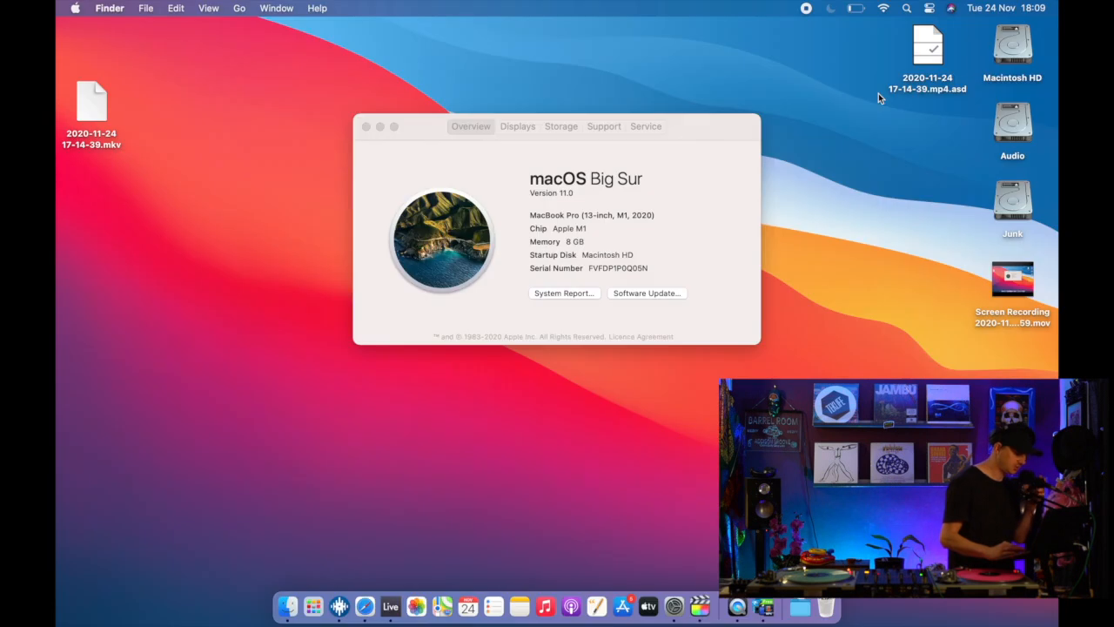
Launch Ableton Live 10 Suite from the Dock, opening an untitled set.
{"action": "left_click", "coordinate": [390, 607]}
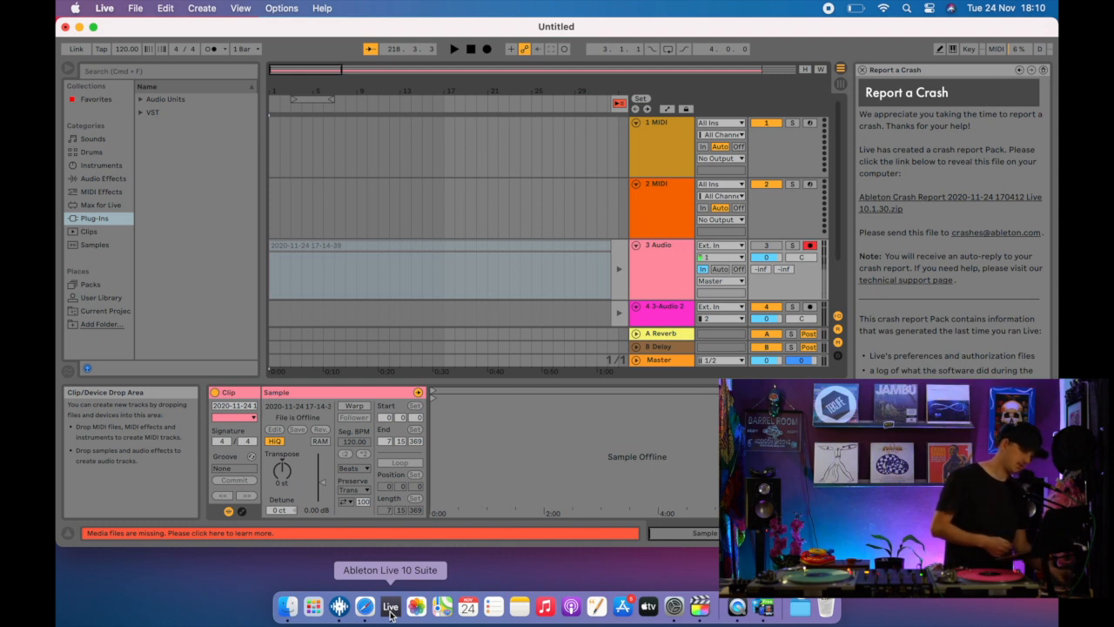
{"action": "mouse_move", "coordinate": [433, 494]}
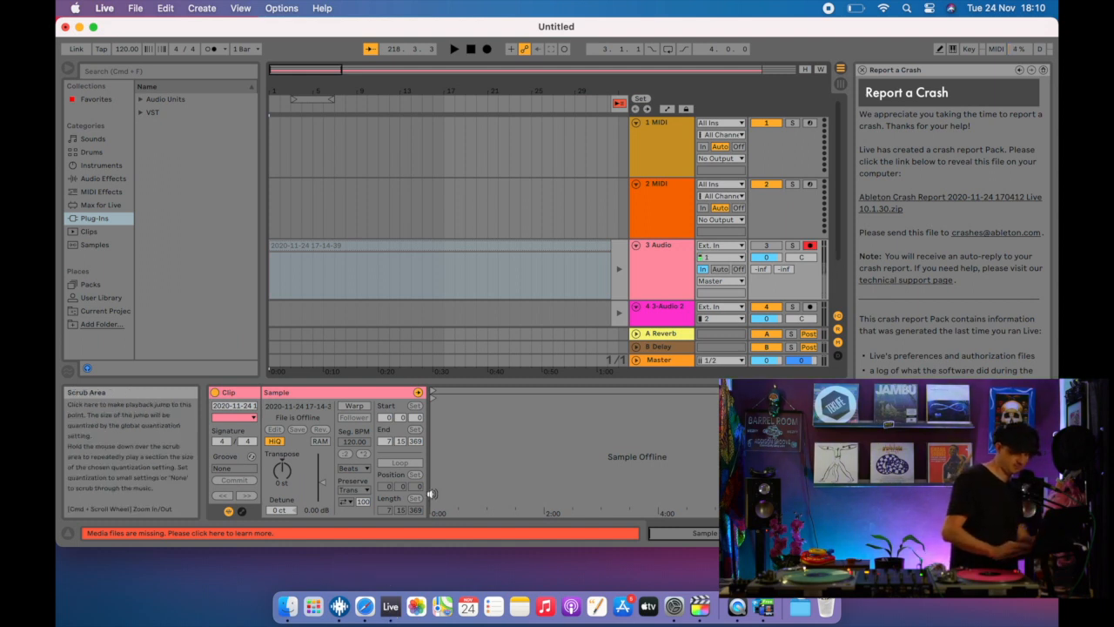